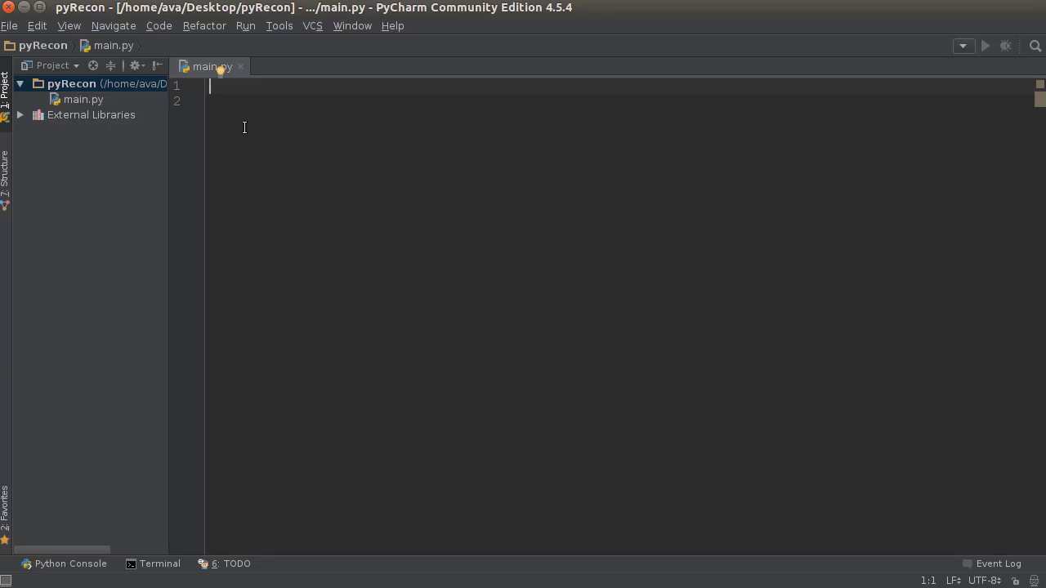
Open a terminal window, move it aside, then dismiss it back to the editor.
left_click(151, 565)
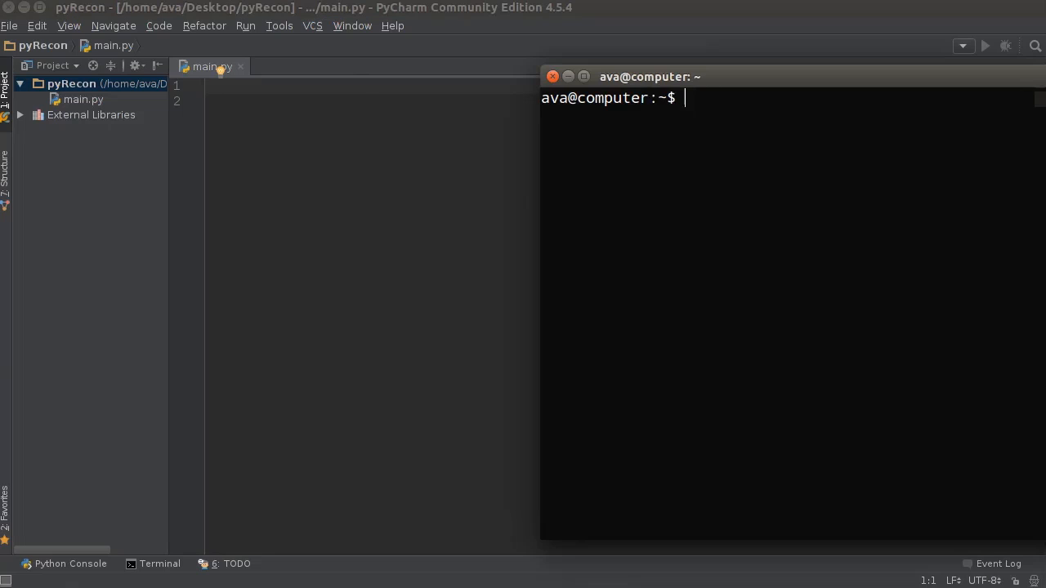
left_click_drag(649, 76, 238, 54)
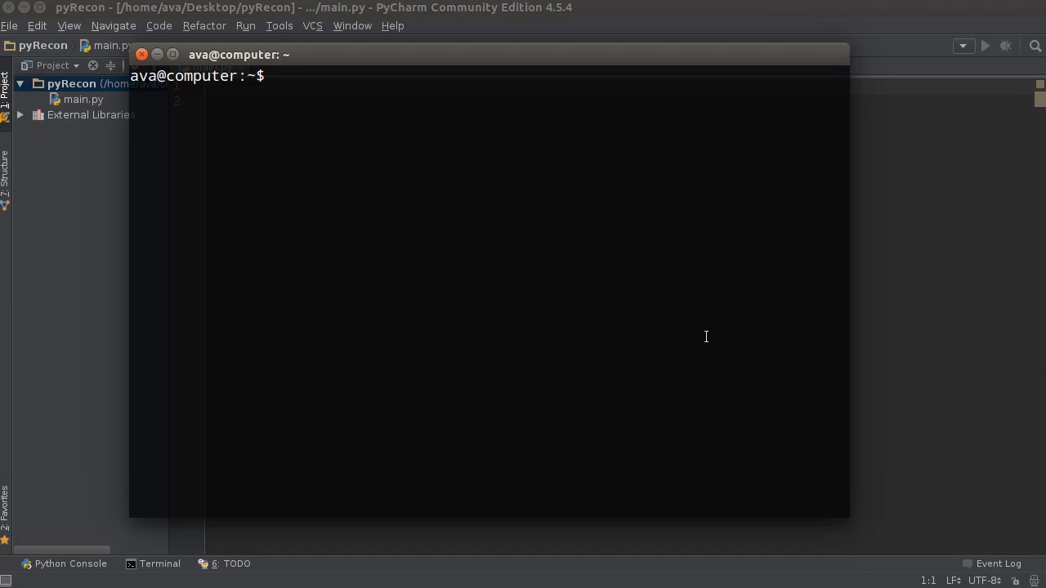
mouse_move(530, 53)
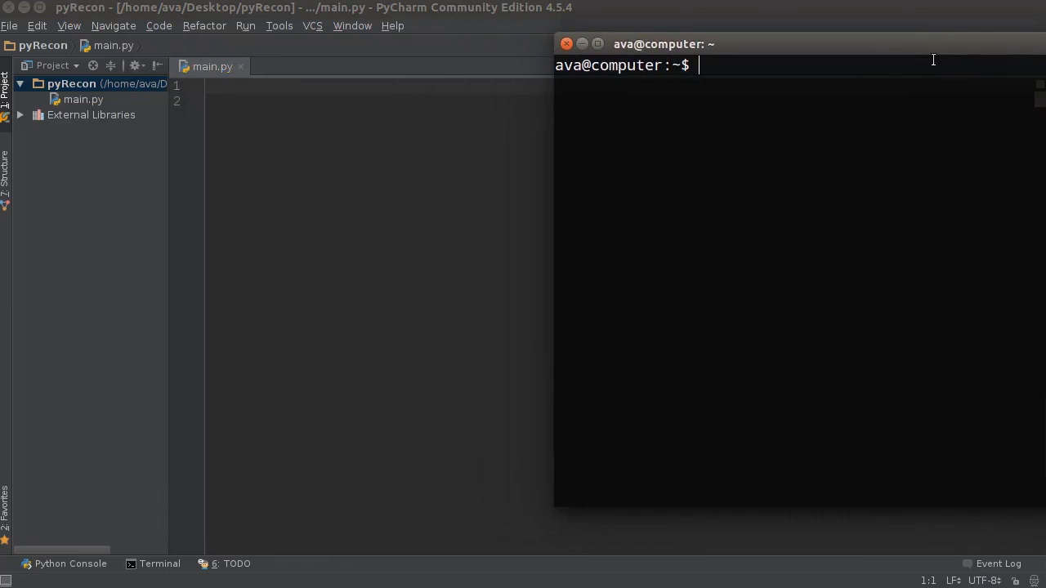
left_click(568, 44)
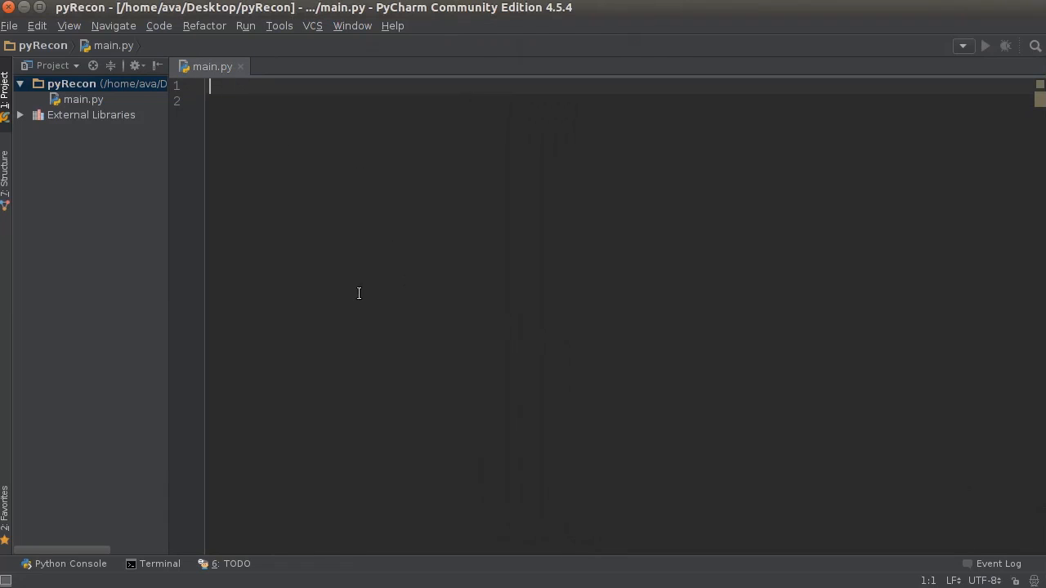
mouse_move(542, 340)
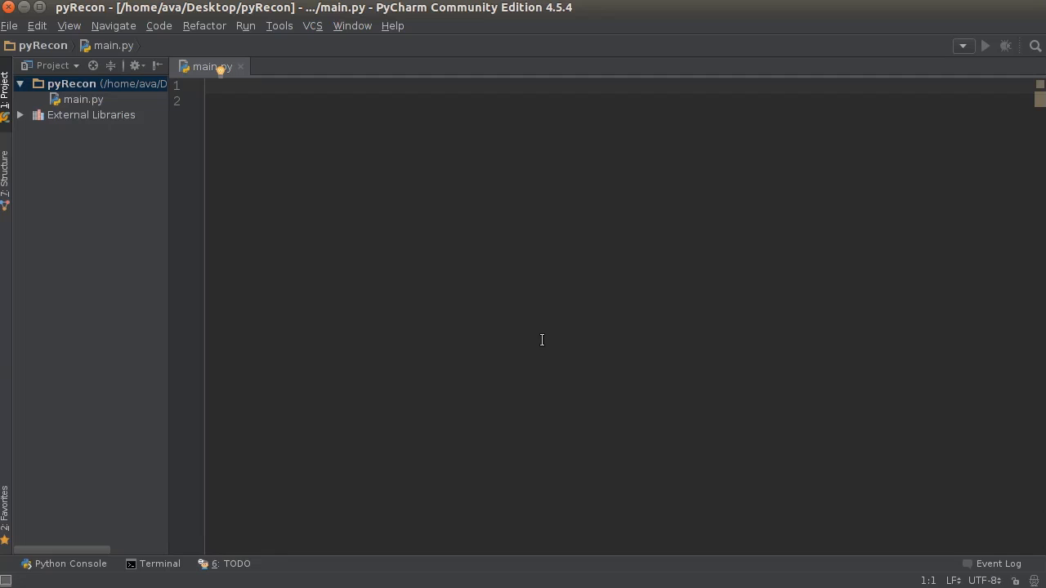
mouse_move(229, 102)
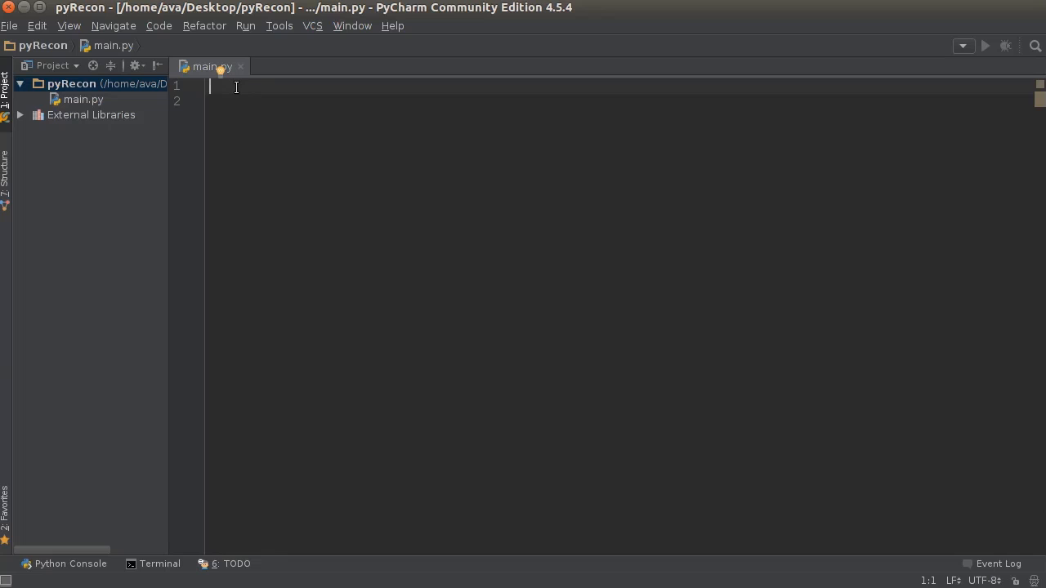
mouse_move(252, 92)
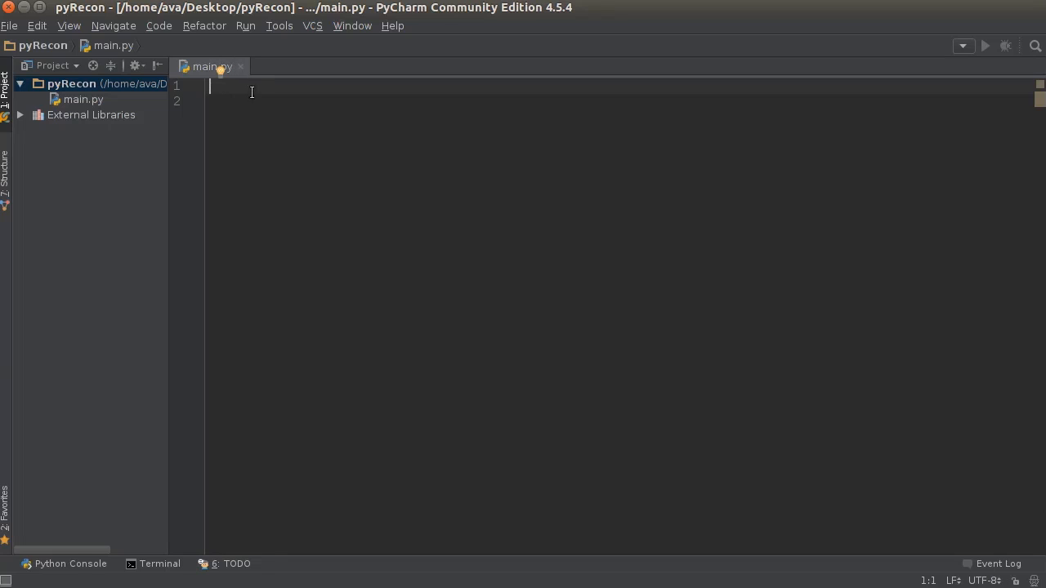
Create a new Python file named general.py in the pyRecon folder.
left_click(66, 84)
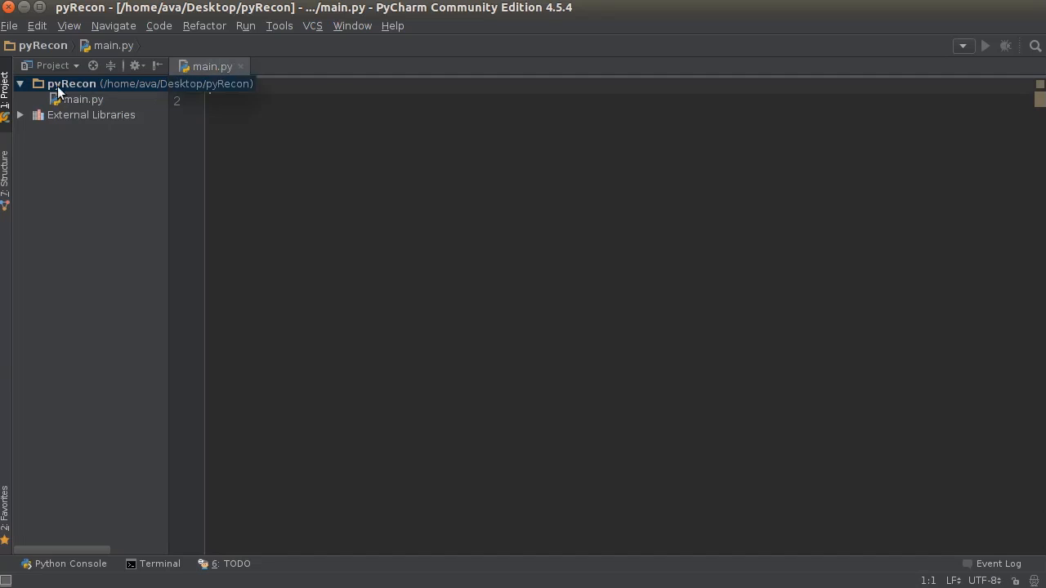
right_click(72, 83)
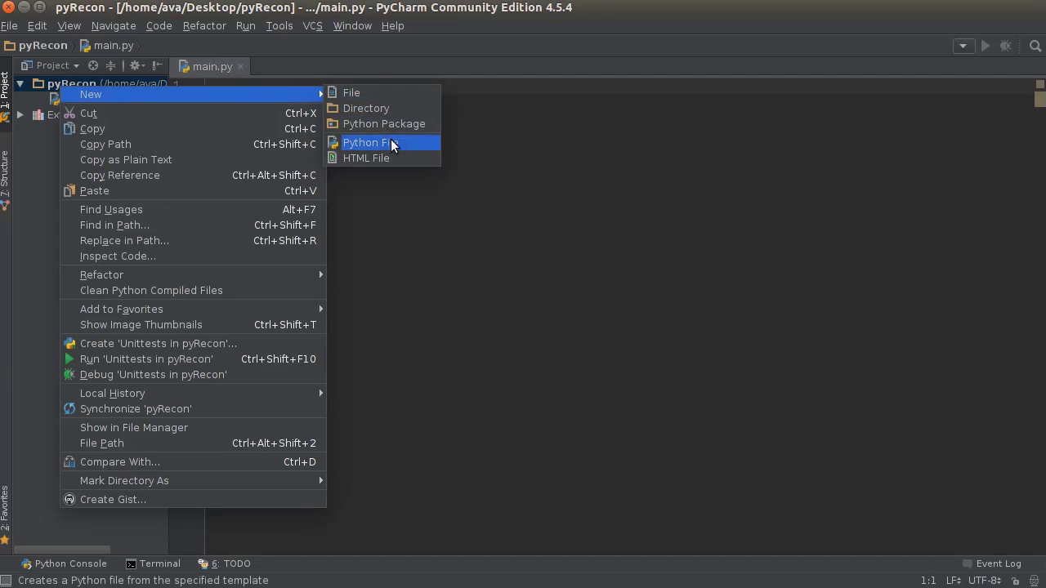
left_click(371, 143)
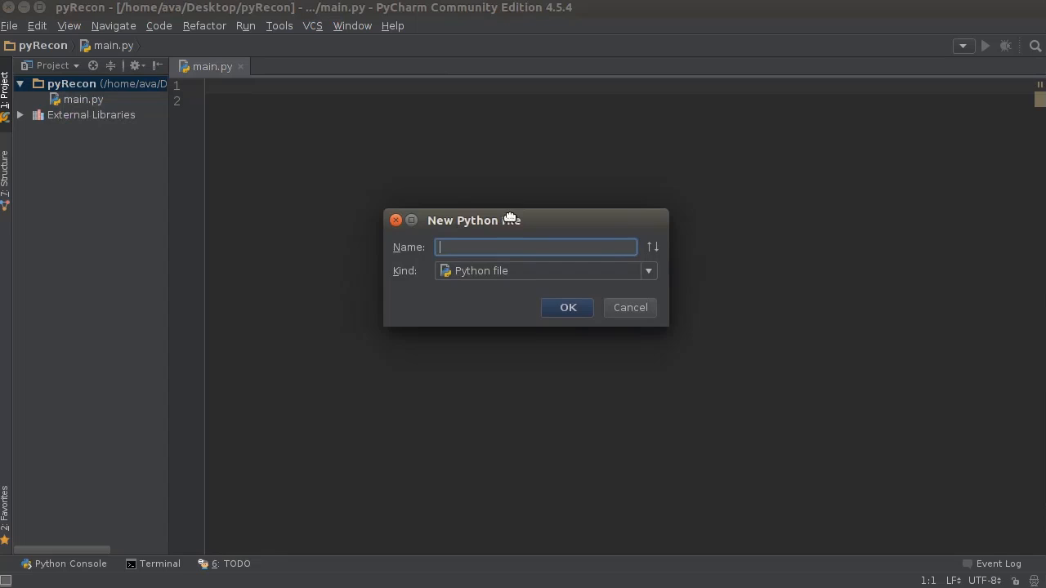
type("general")
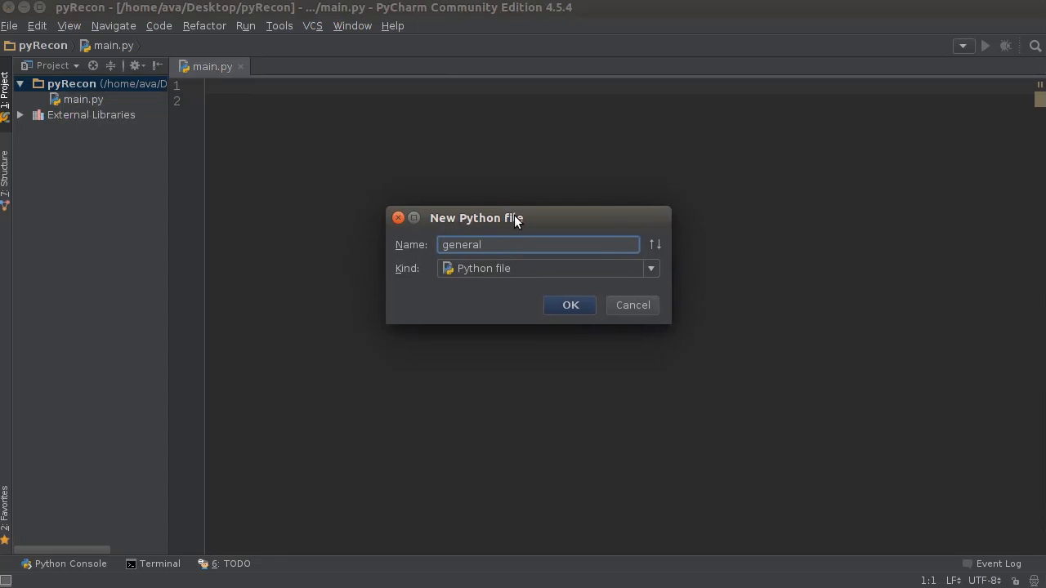
type(".py")
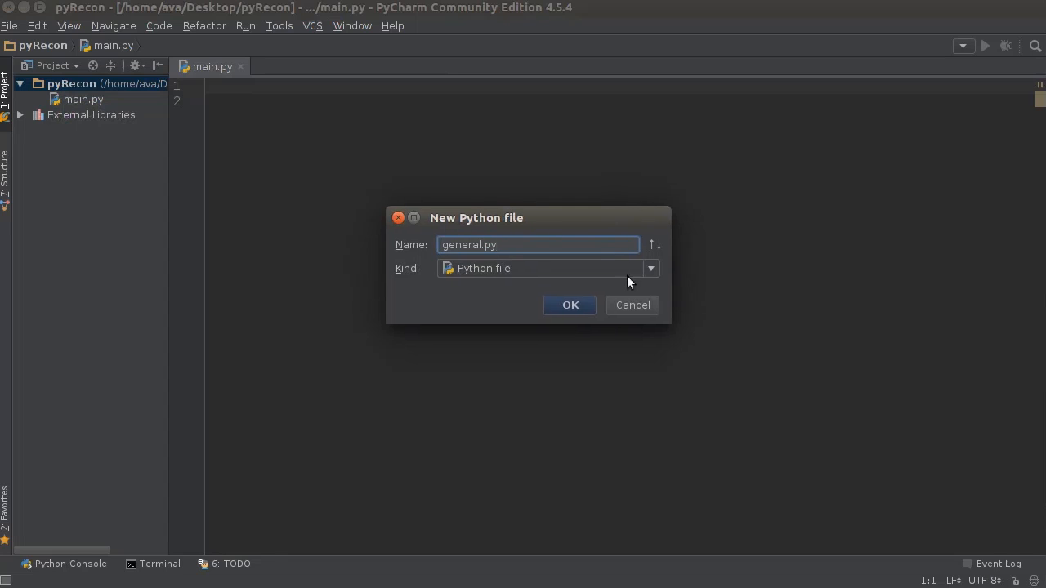
left_click(570, 305)
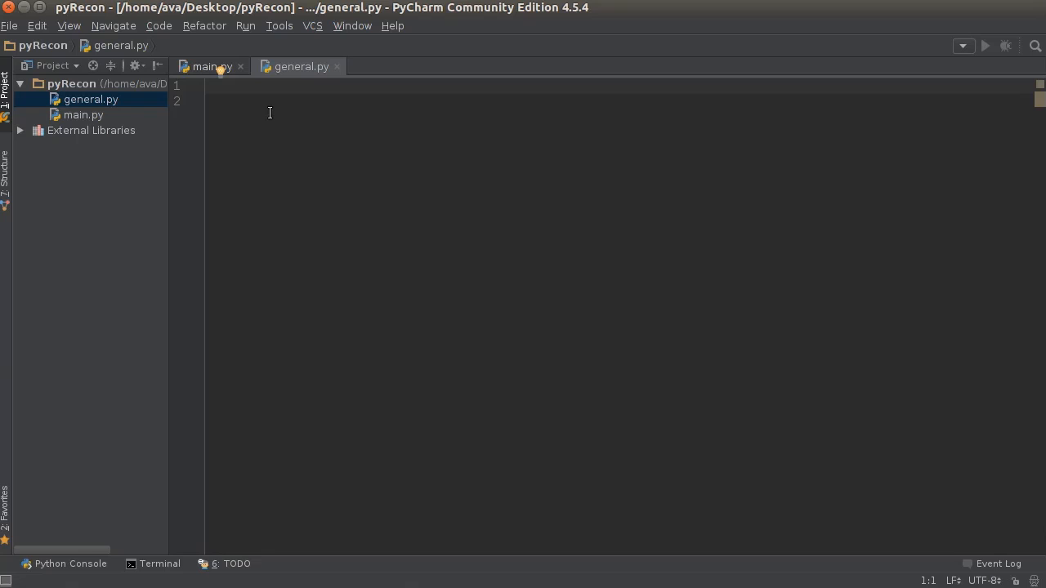
Type 'import os' as the first line of general.py.
type("import os")
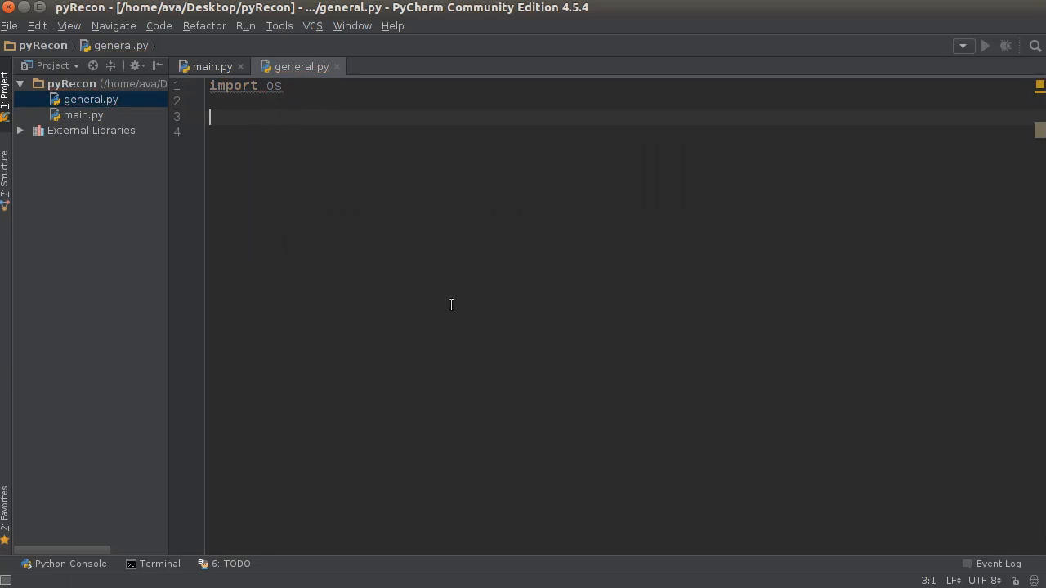
mouse_move(658, 387)
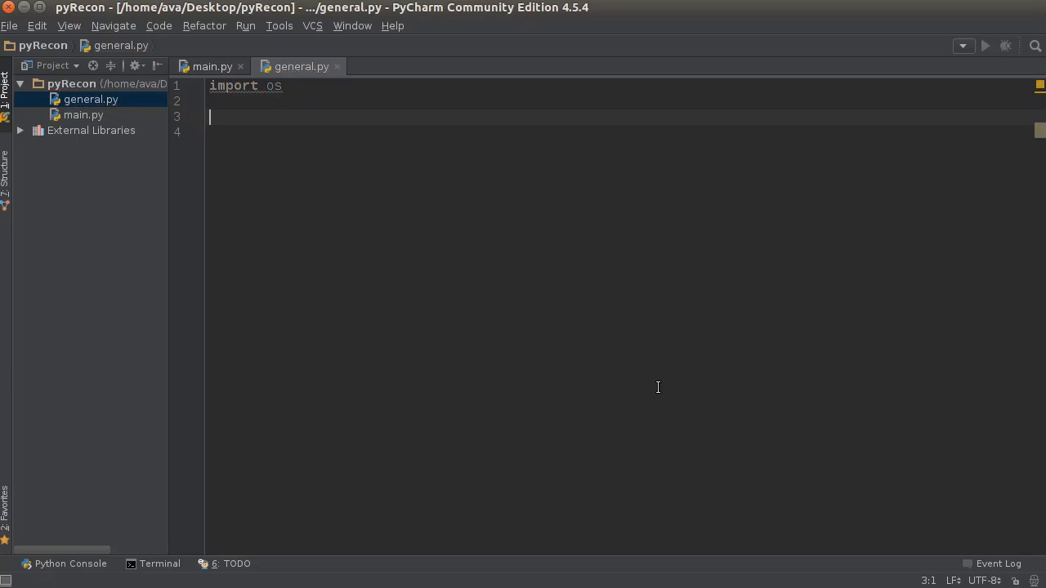
mouse_move(651, 384)
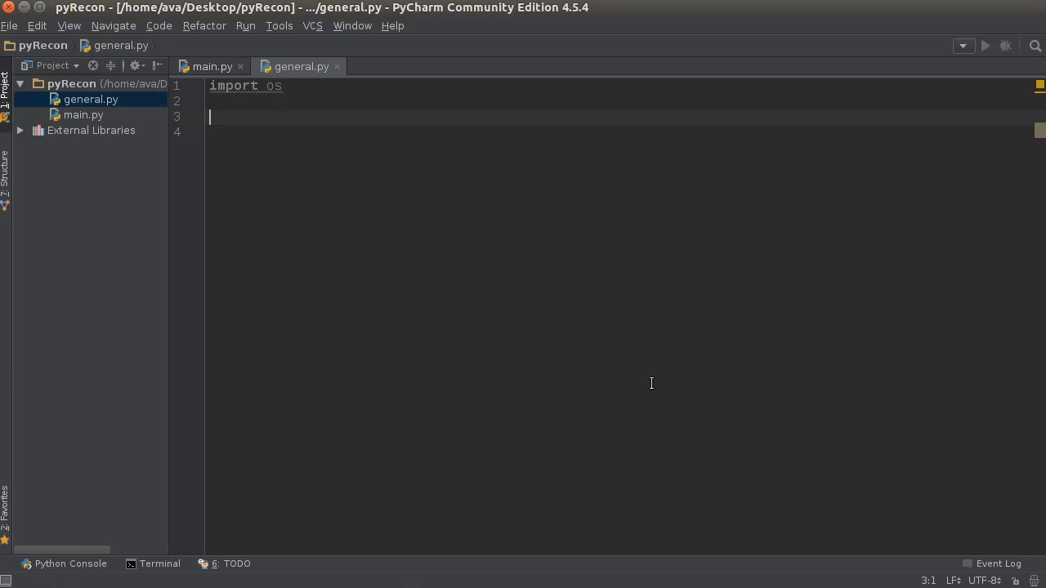
Write the function header def create_dir(directory): and start its body.
type("def")
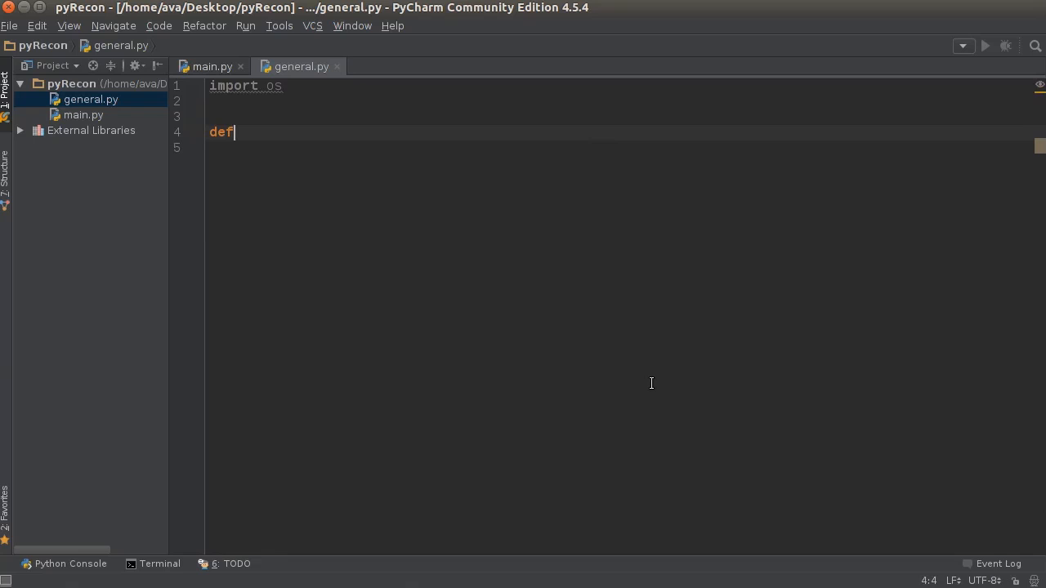
type("create")
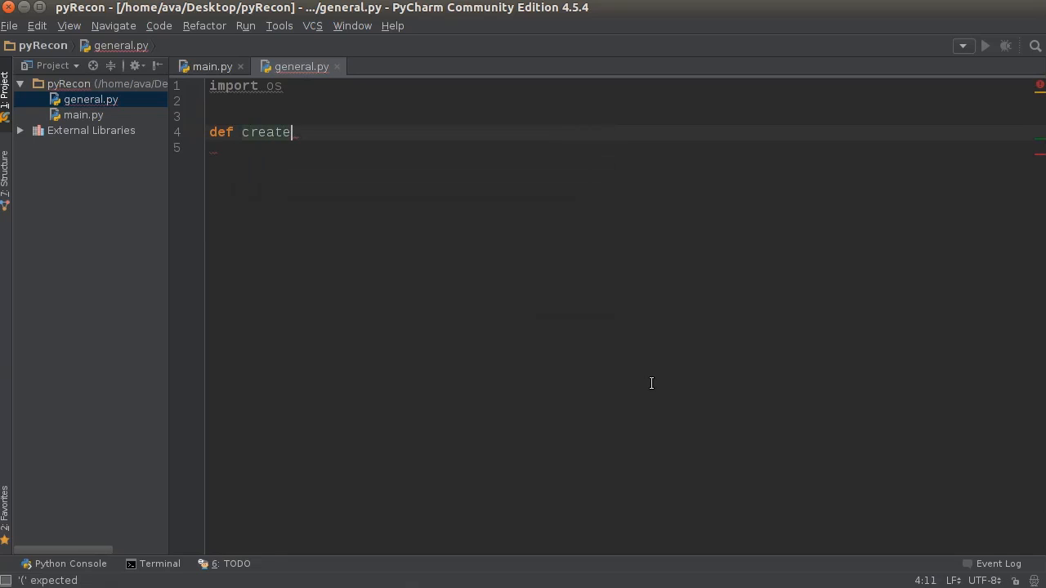
type("_dir")
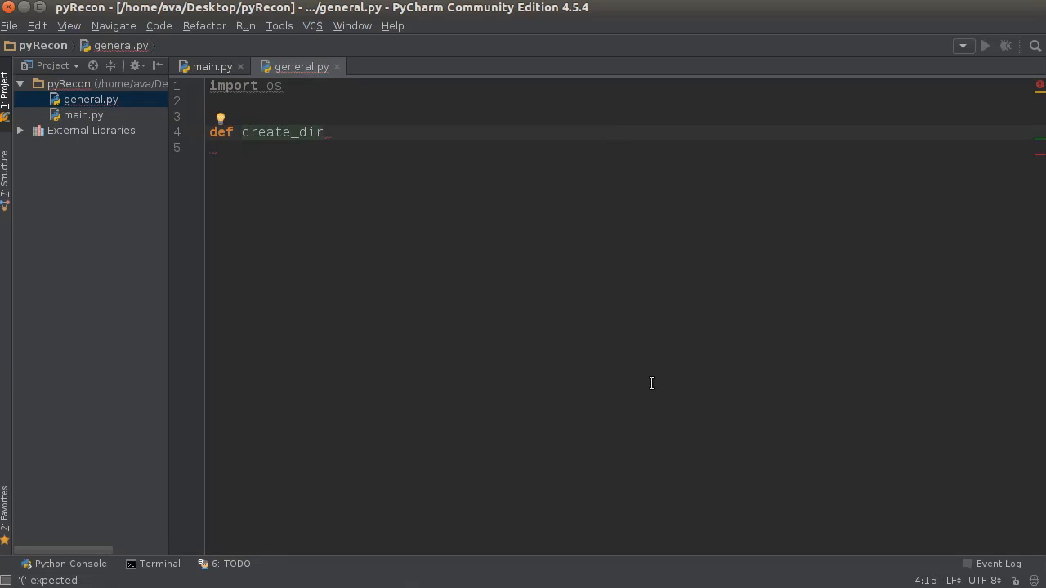
type("(")
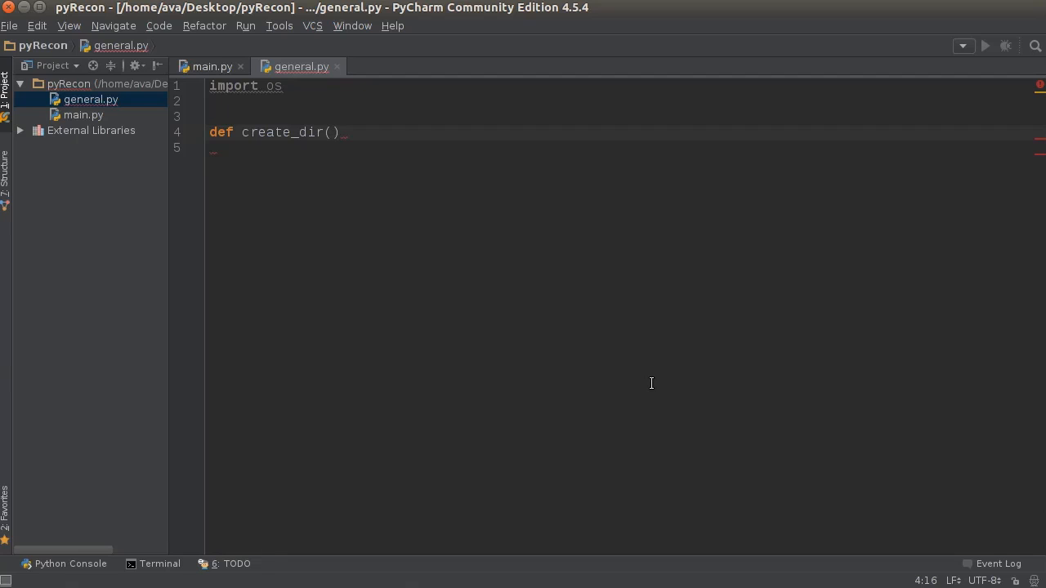
type("directory")
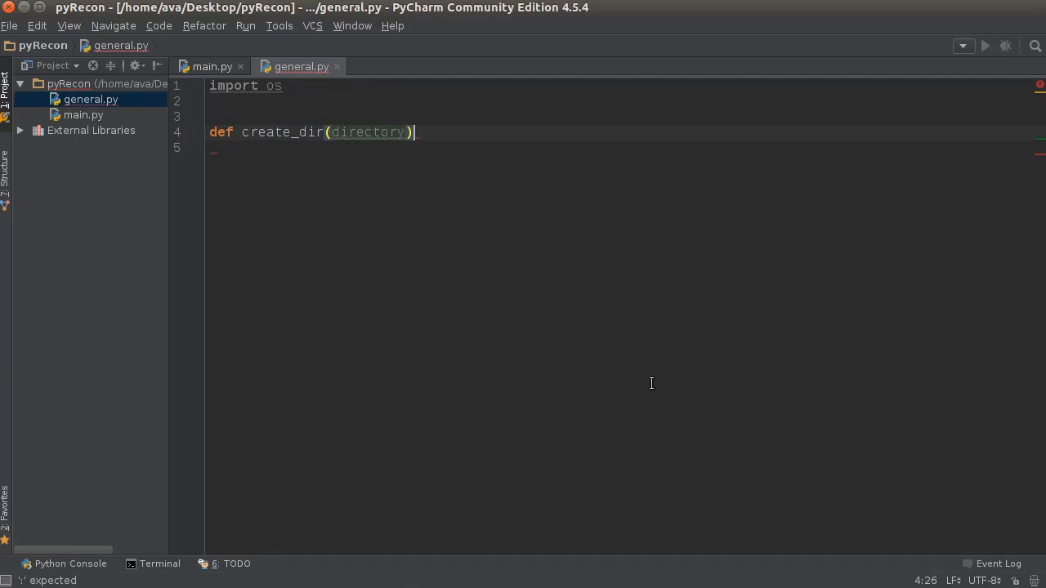
type(":")
key("enter")
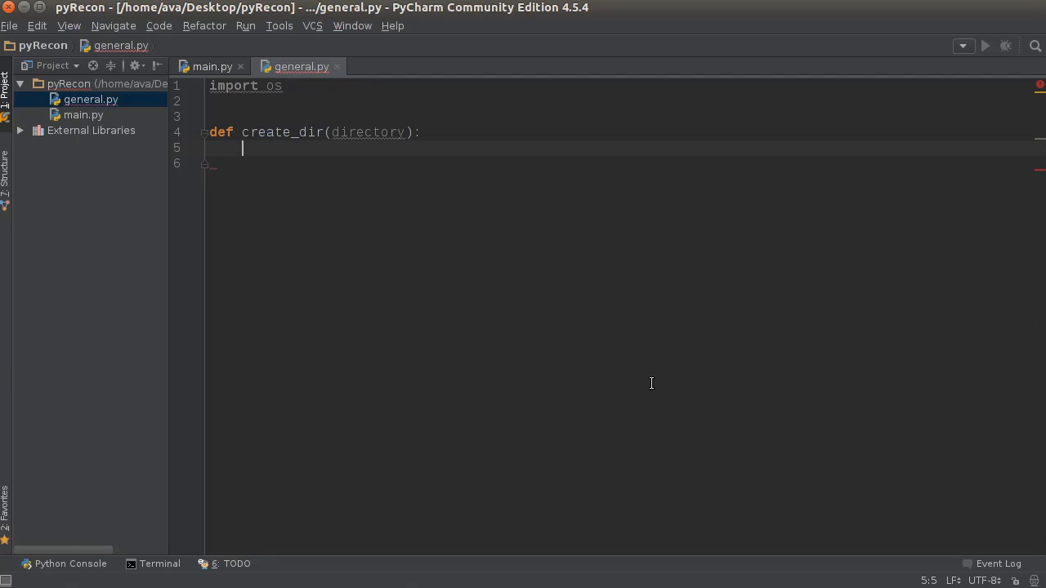
Add the body: if not os.path.exists(directory), call os.makedirs(directory).
type("if not")
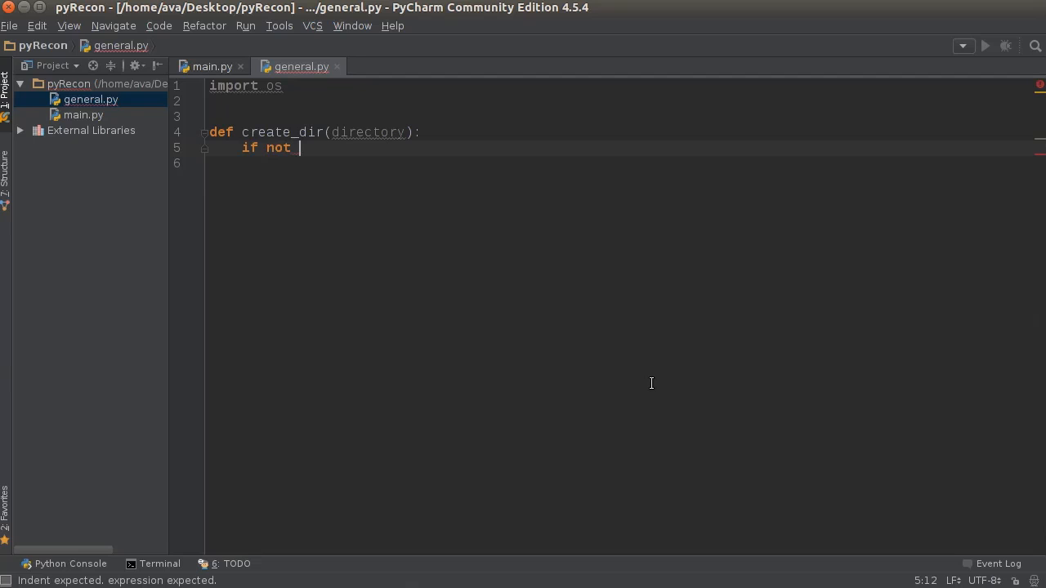
type("os.path")
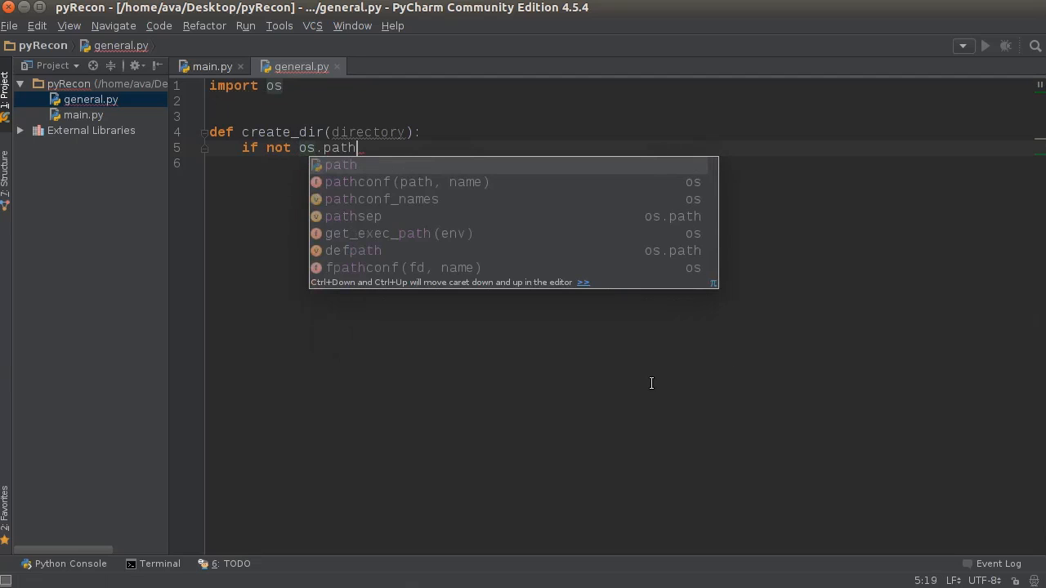
type(".exists(dire")
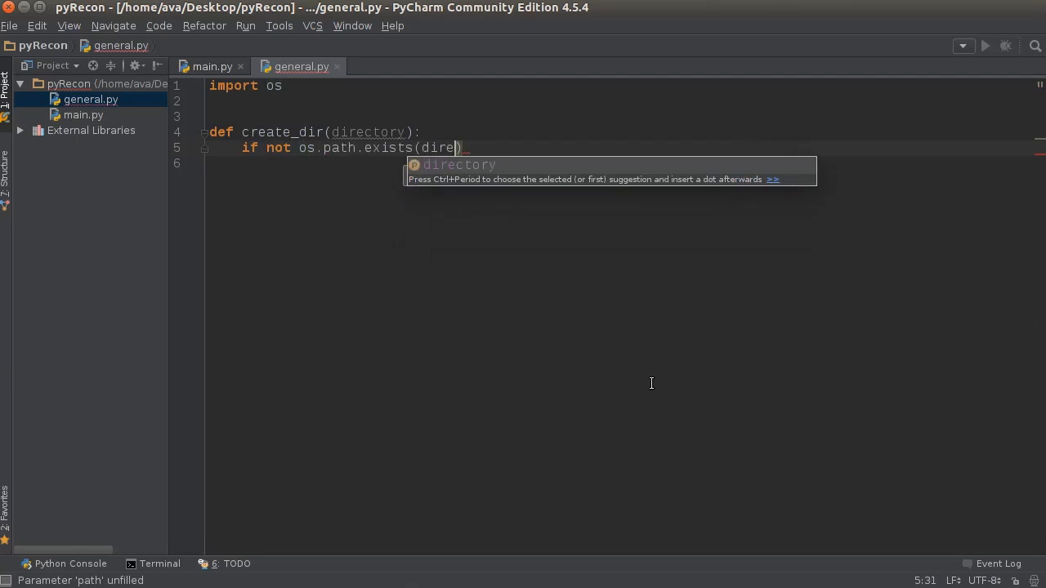
type("ctory):")
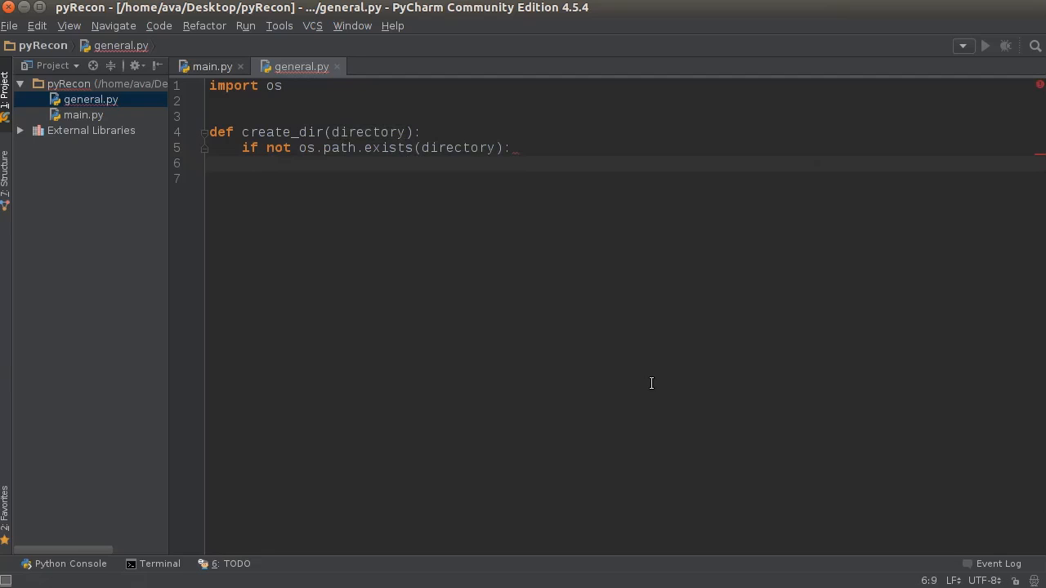
type("os.")
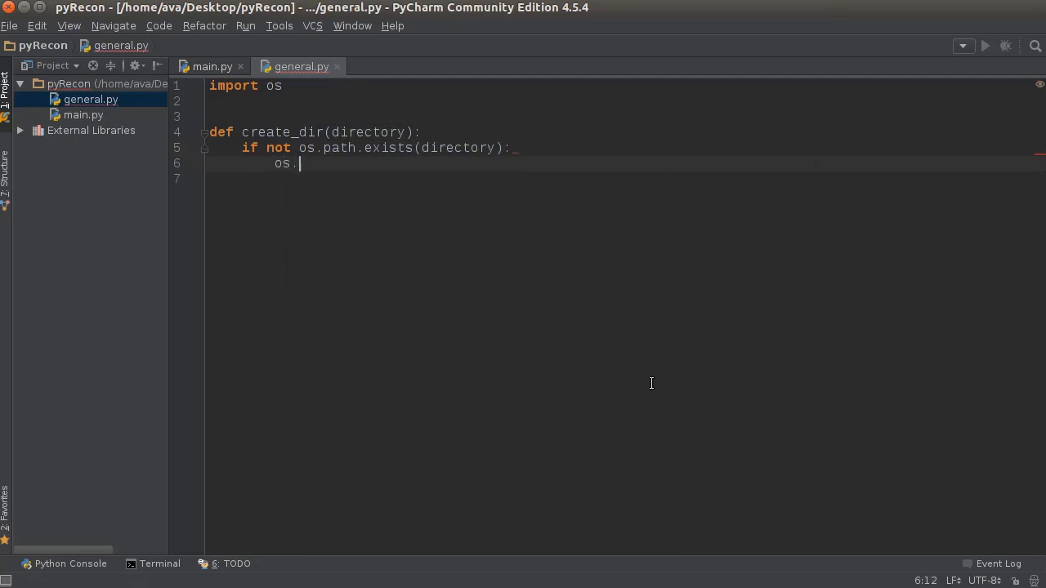
type("makedirs(directory)")
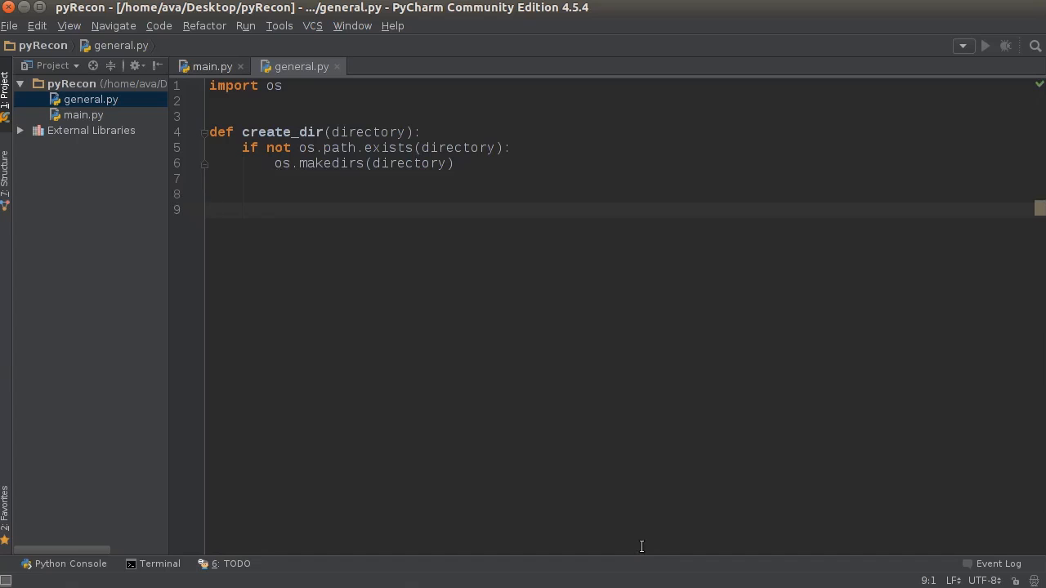
Write the function header def write_file(path, data): below create_dir.
type("def")
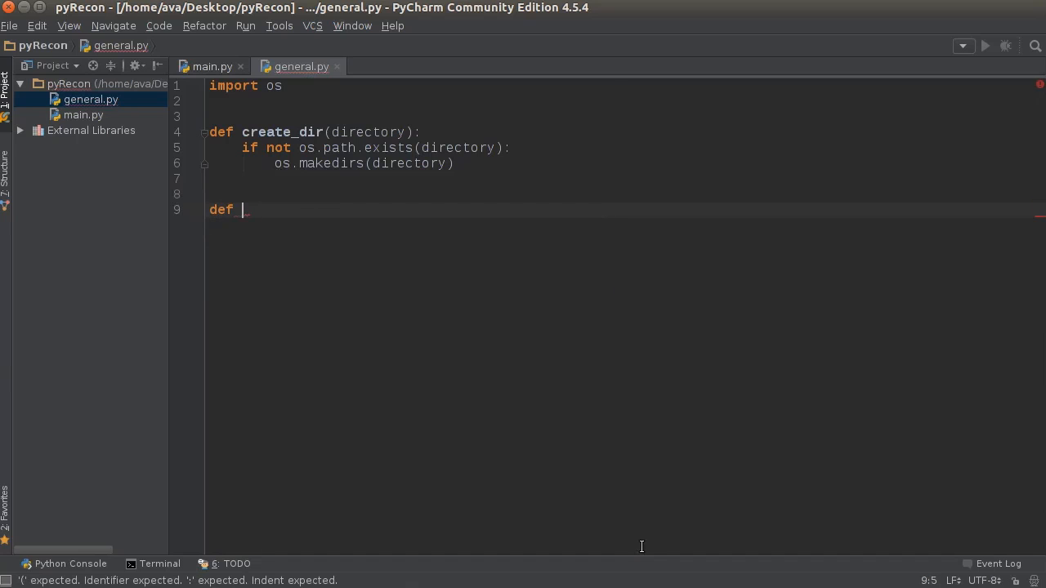
type("write_")
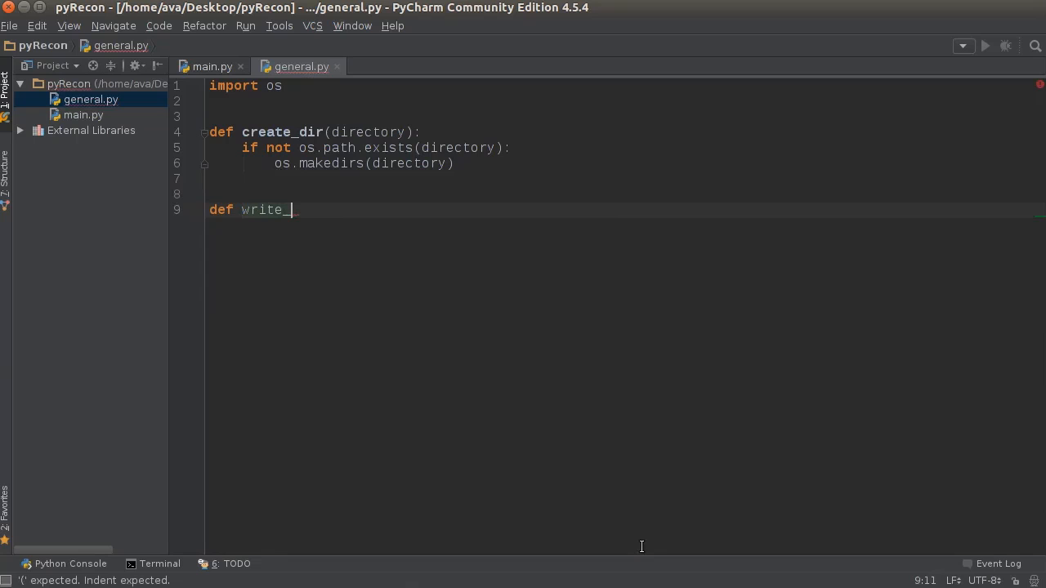
type("file()")
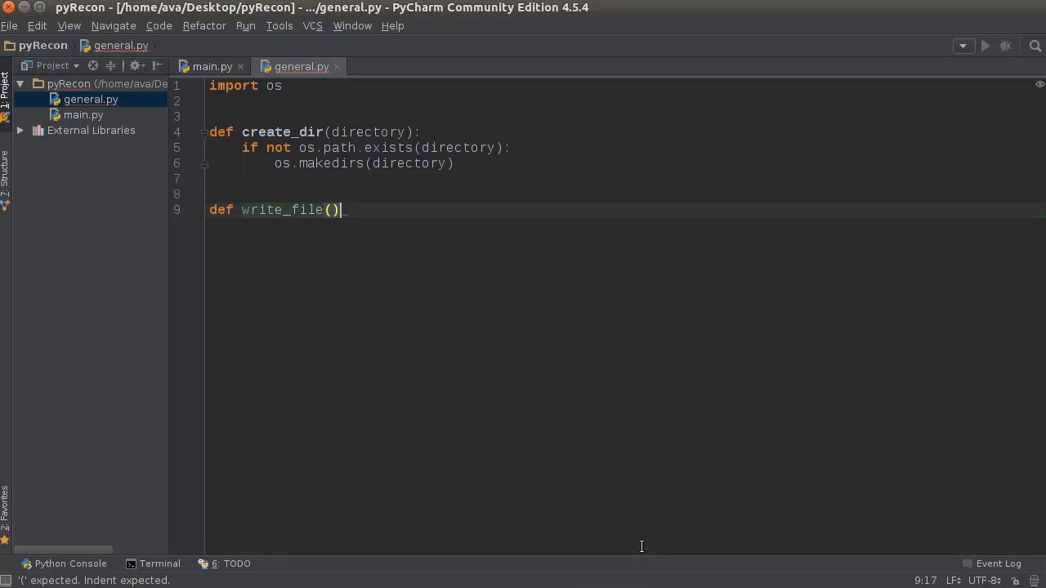
type("path,")
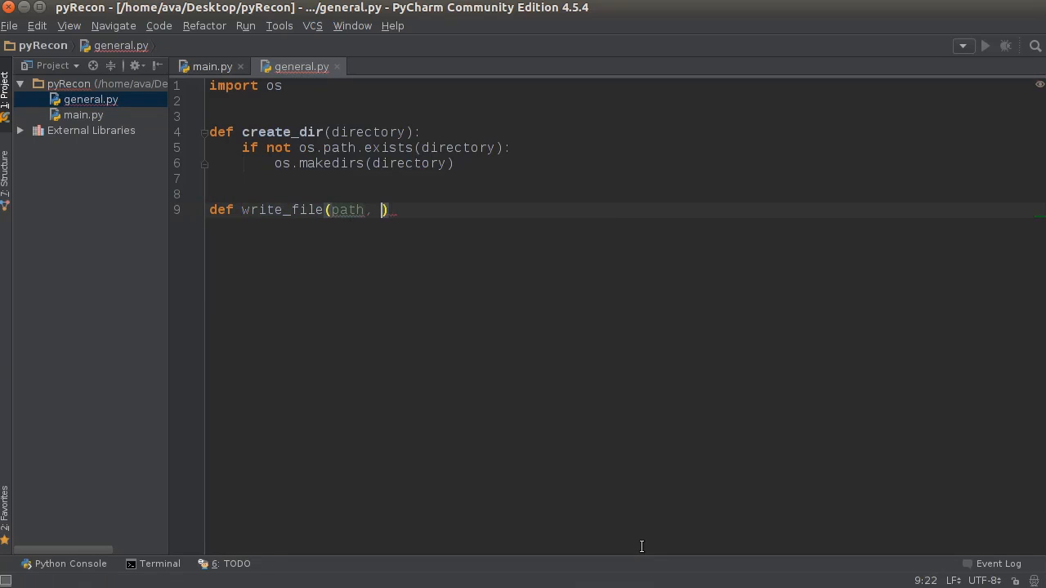
type("data):")
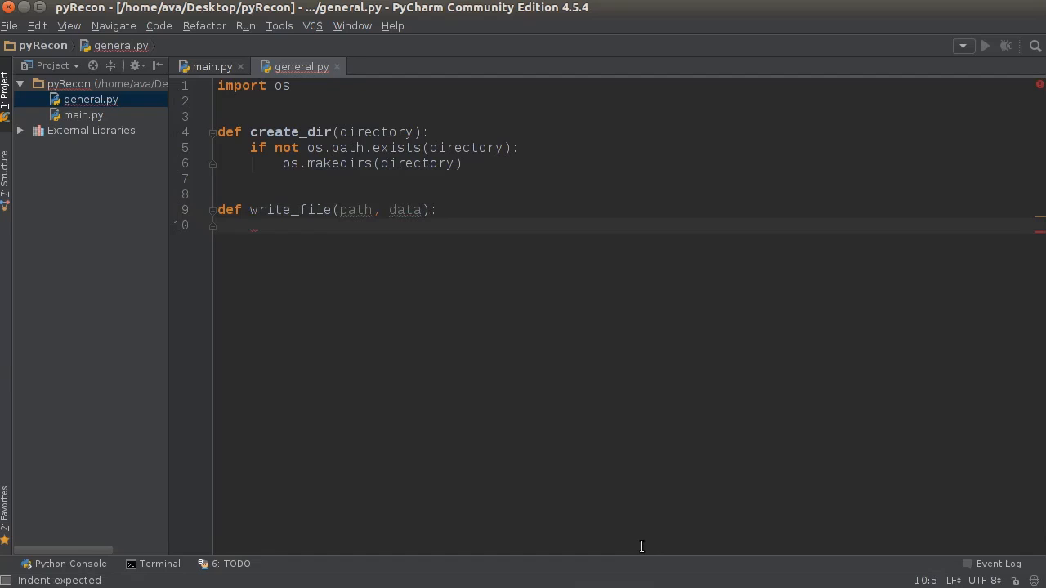
Add body lines f = open(path, 'w'), f.write(data) and f.close().
type("f =")
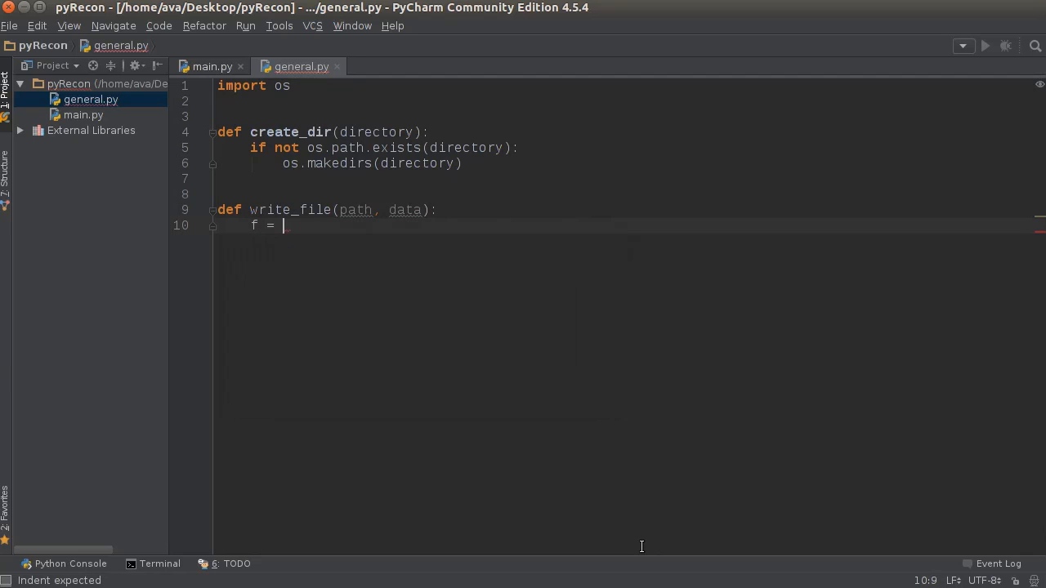
type("open(`)")
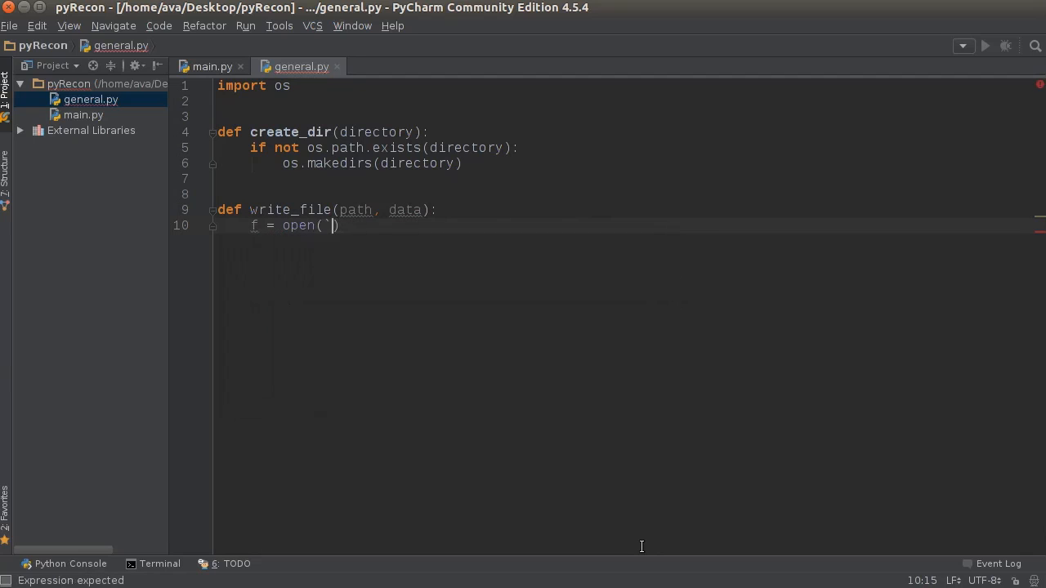
type("path, 'w")
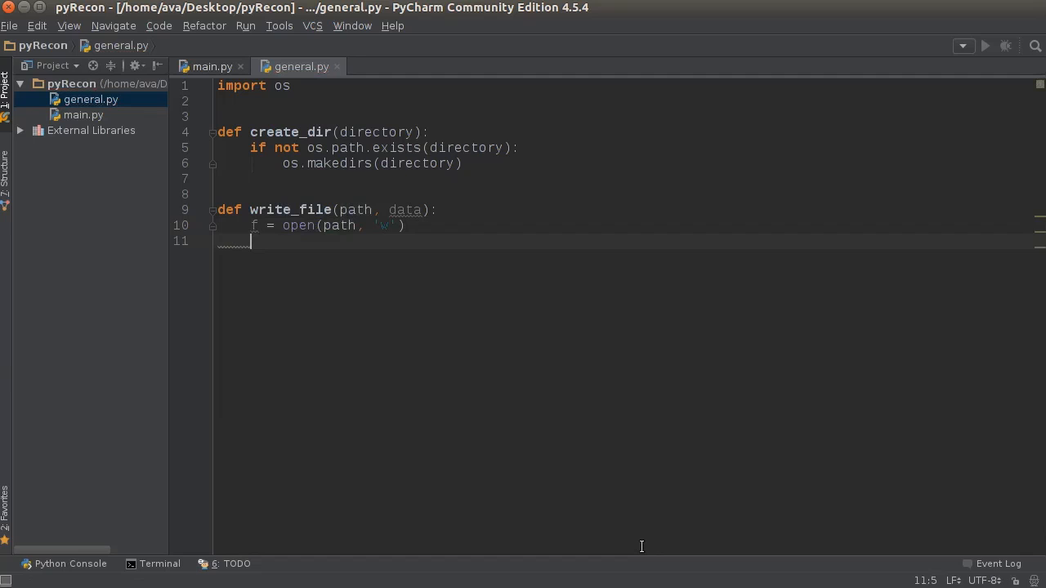
type("f.w")
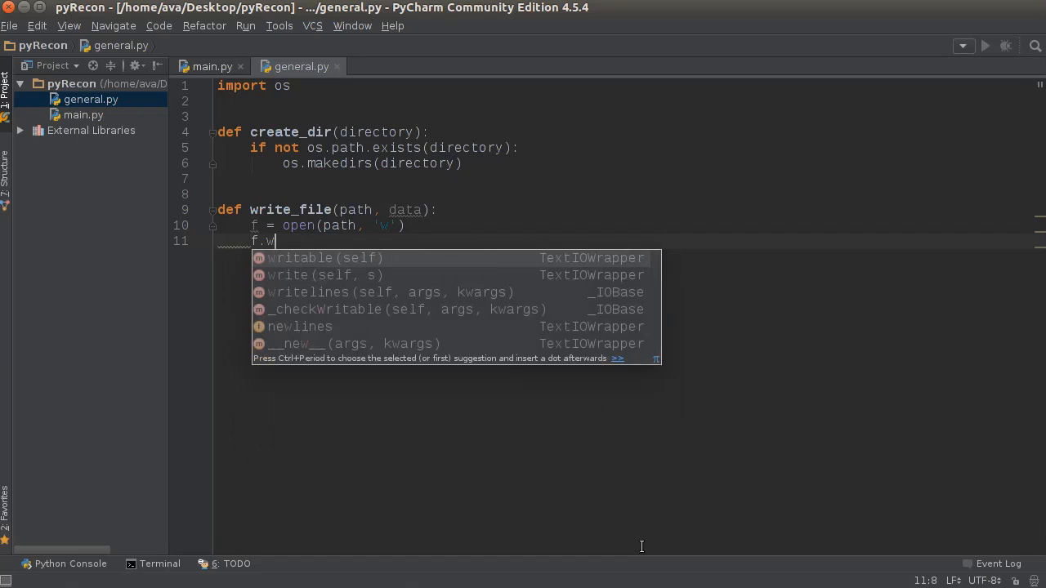
type("rite(d)")
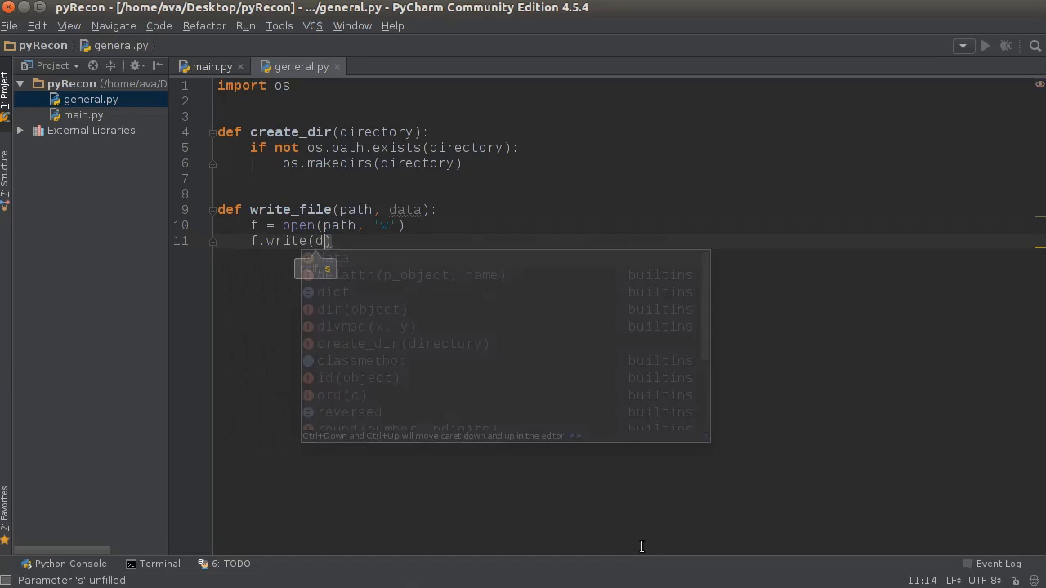
type("ata")
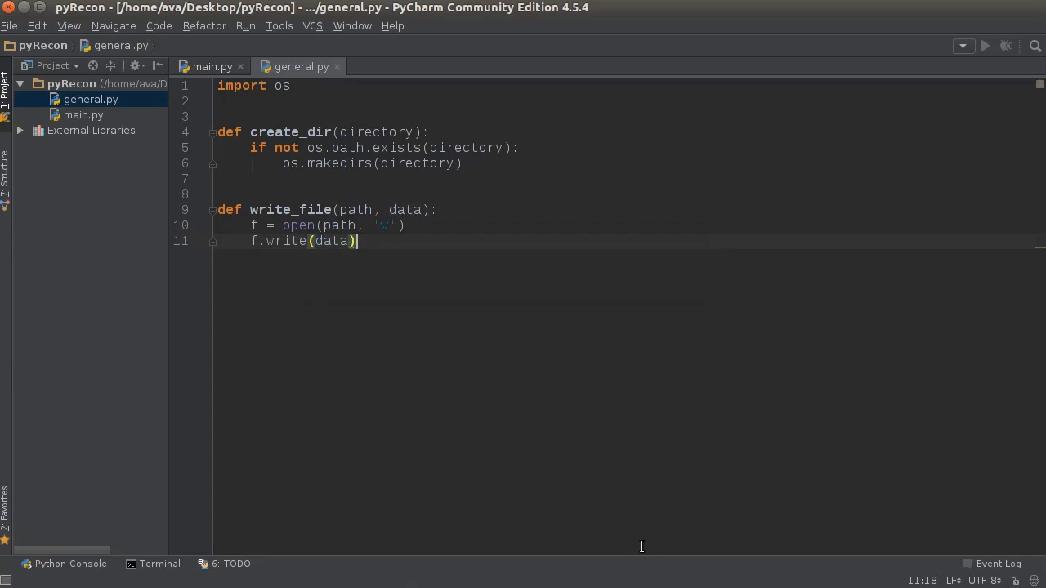
type("f.close(")
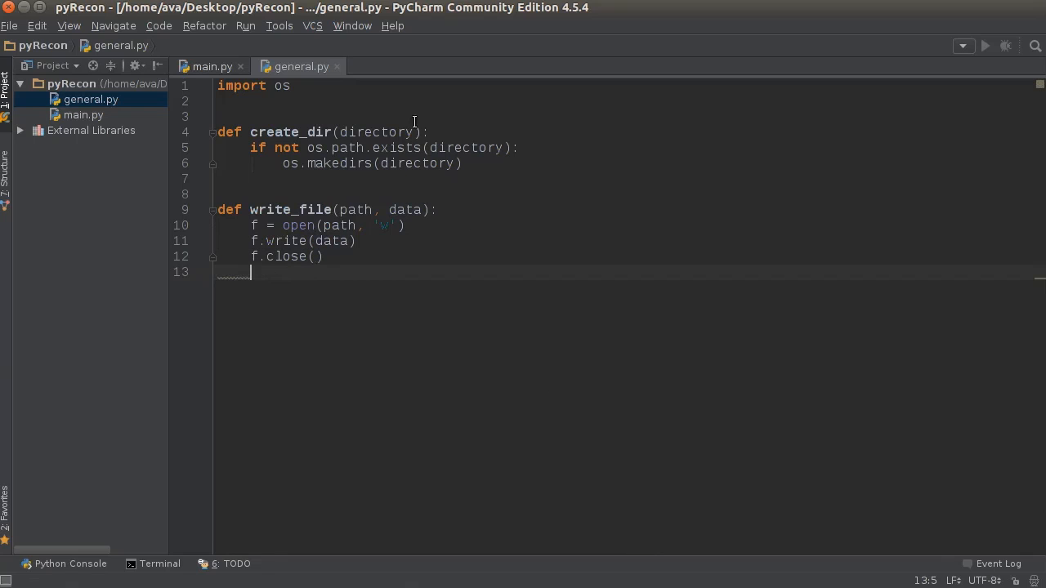
mouse_move(386, 188)
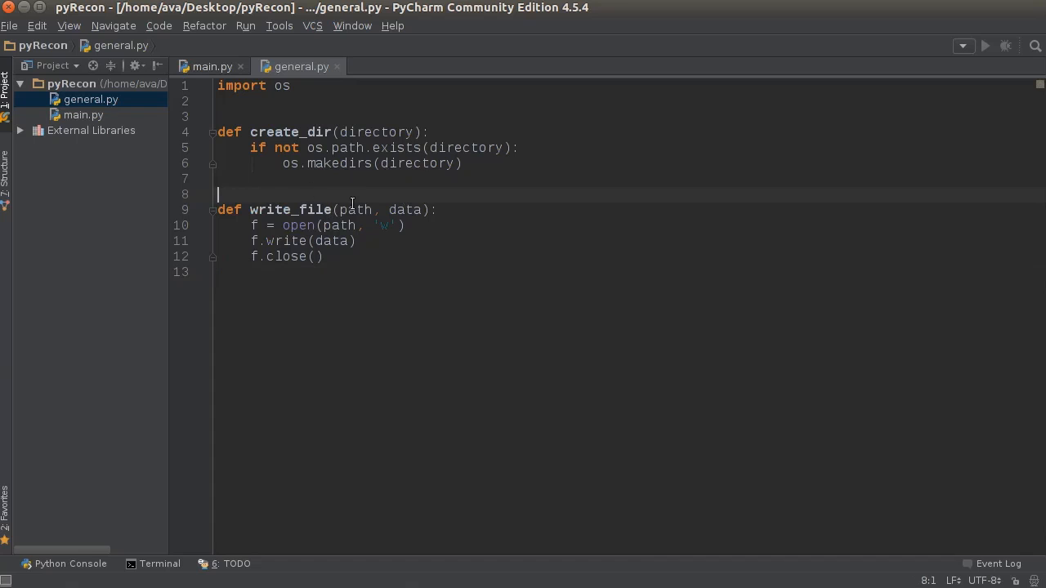
Highlight the path and data parameters, then switch to the main.py tab.
double_click(355, 210)
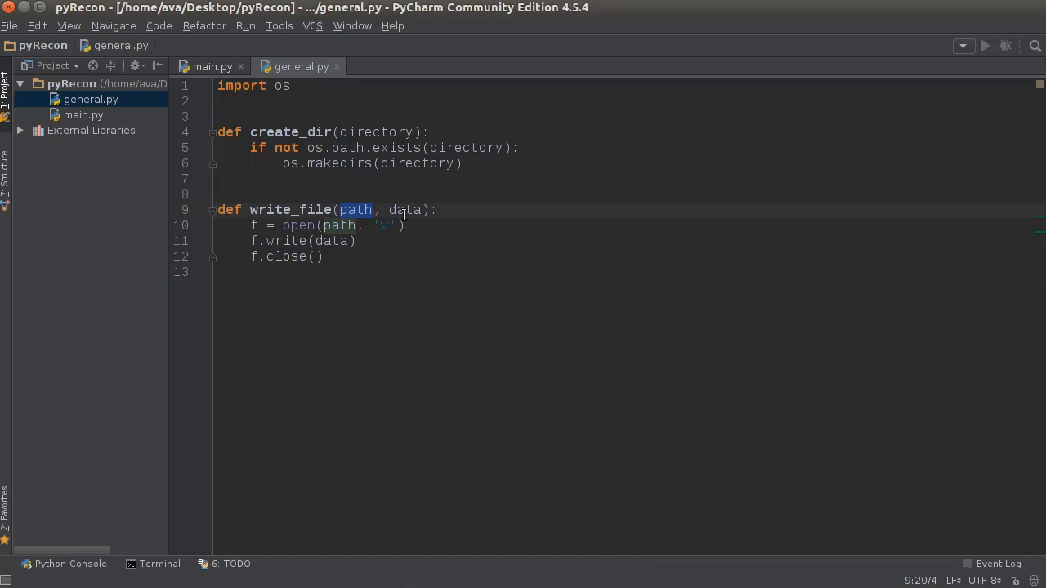
double_click(406, 210)
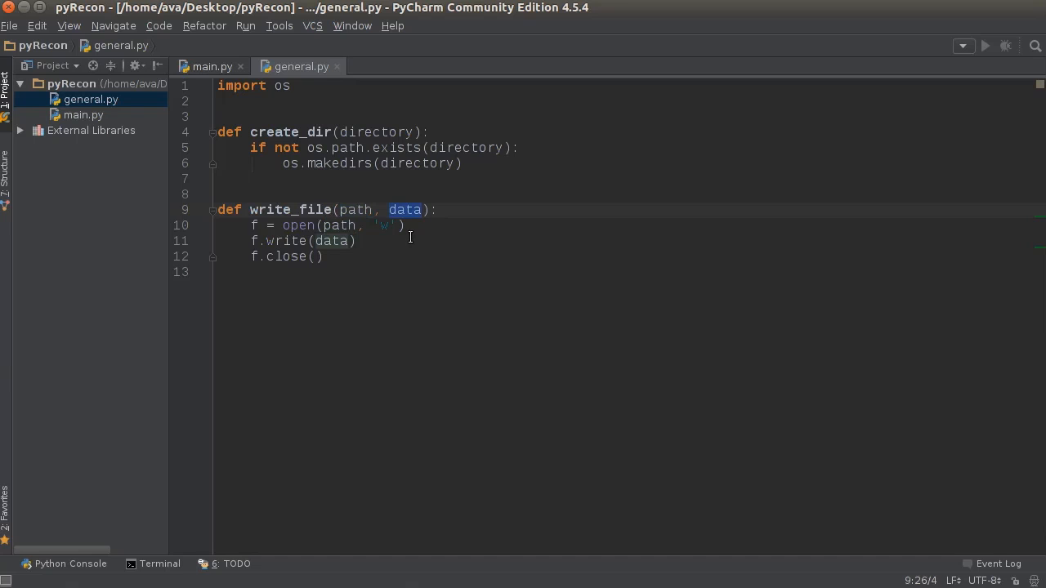
mouse_move(394, 259)
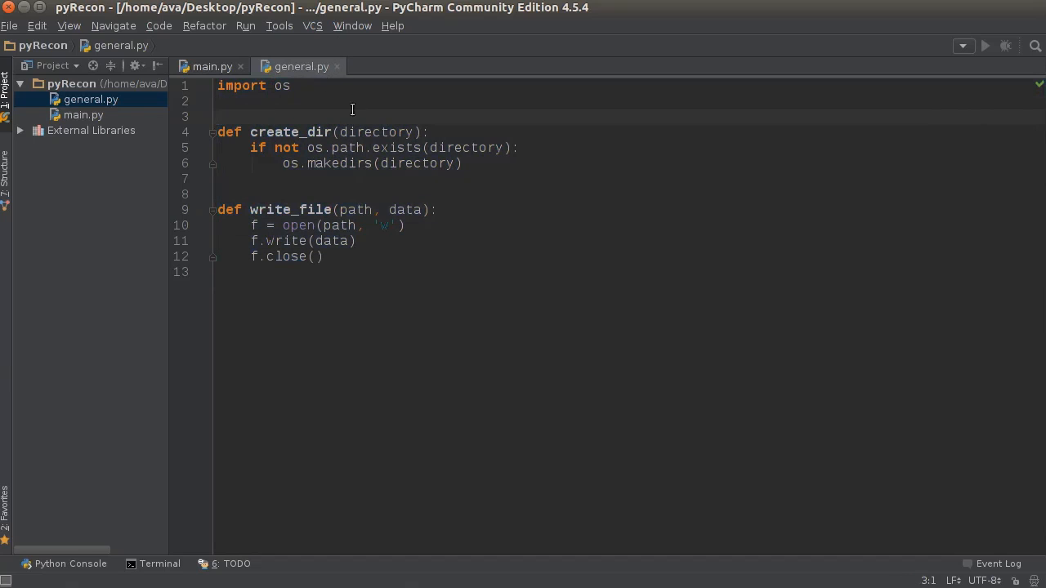
left_click(210, 66)
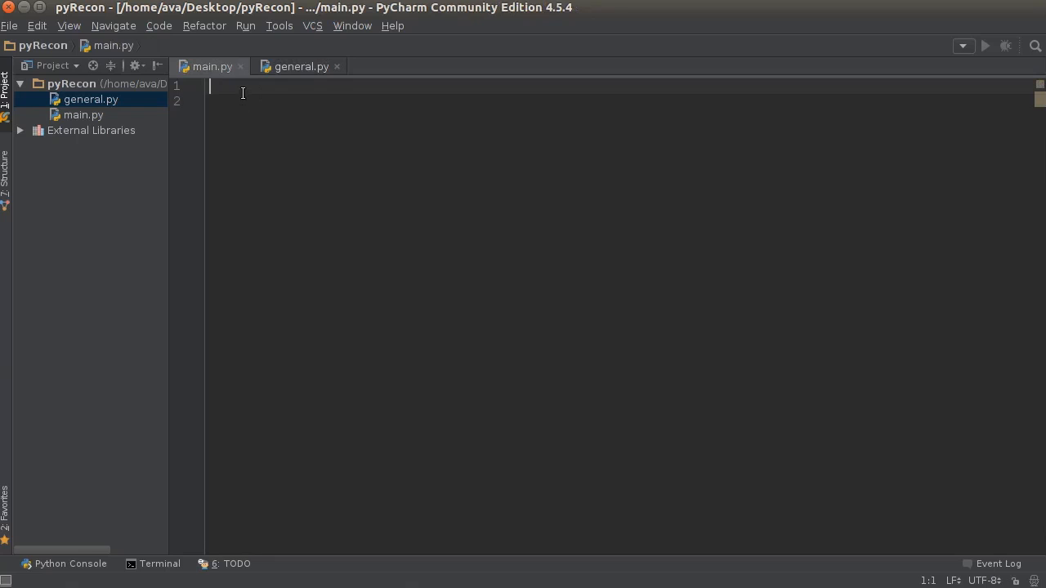